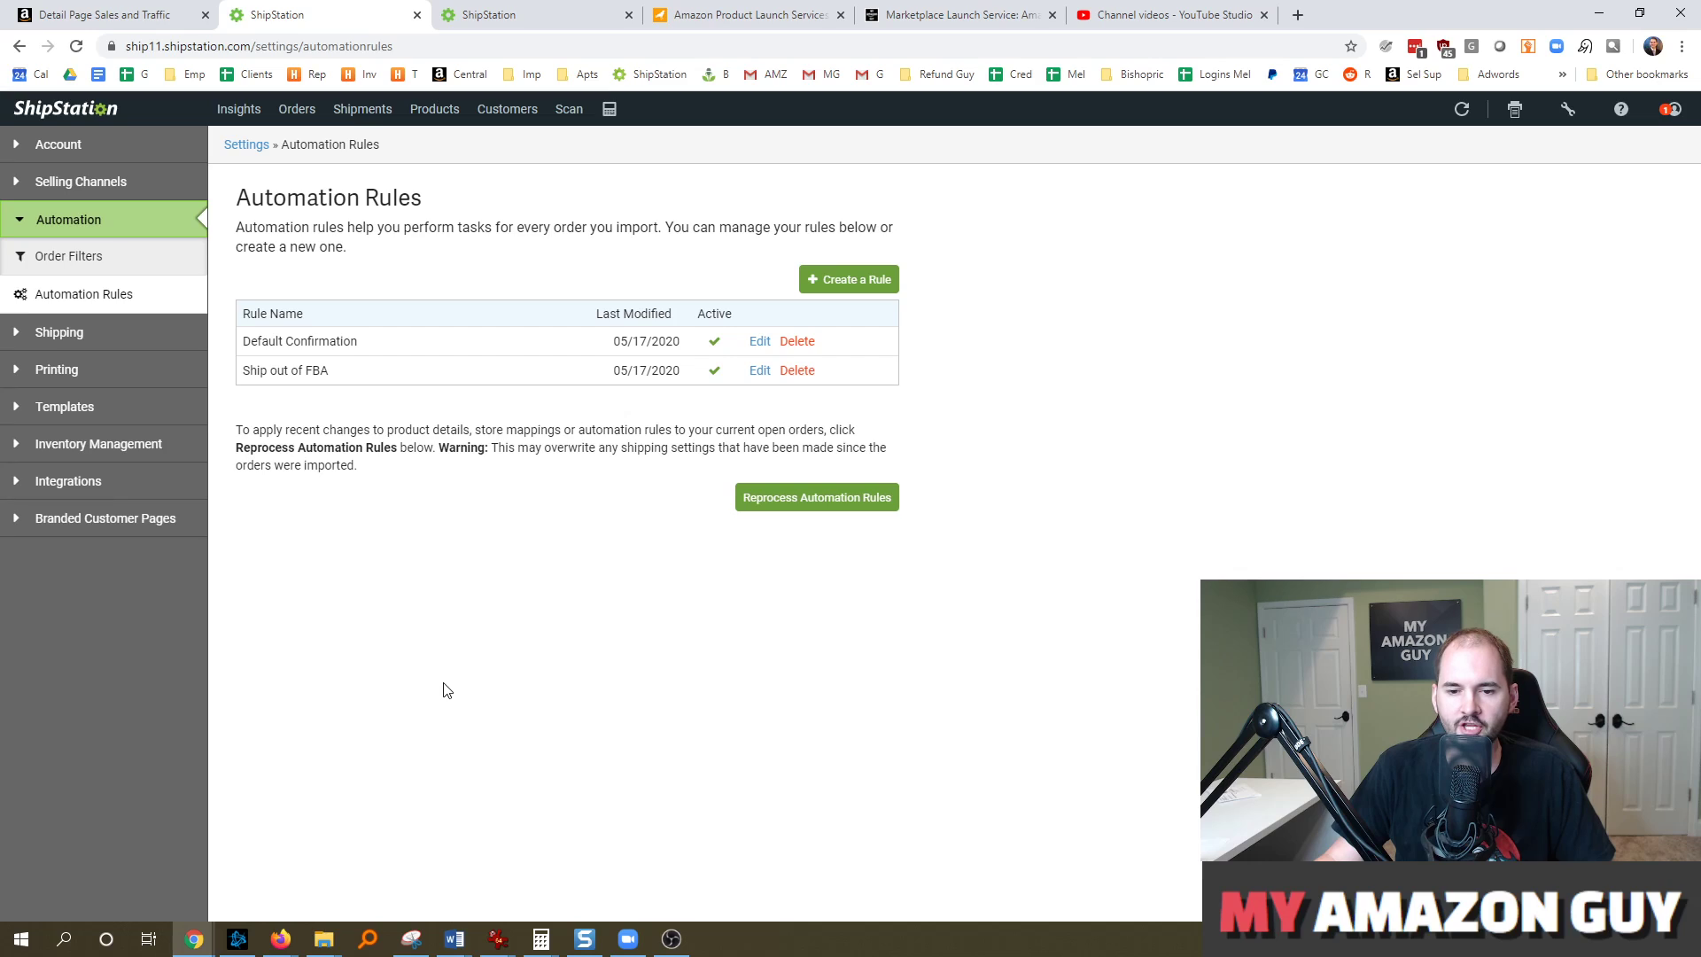
mouse_move(443, 581)
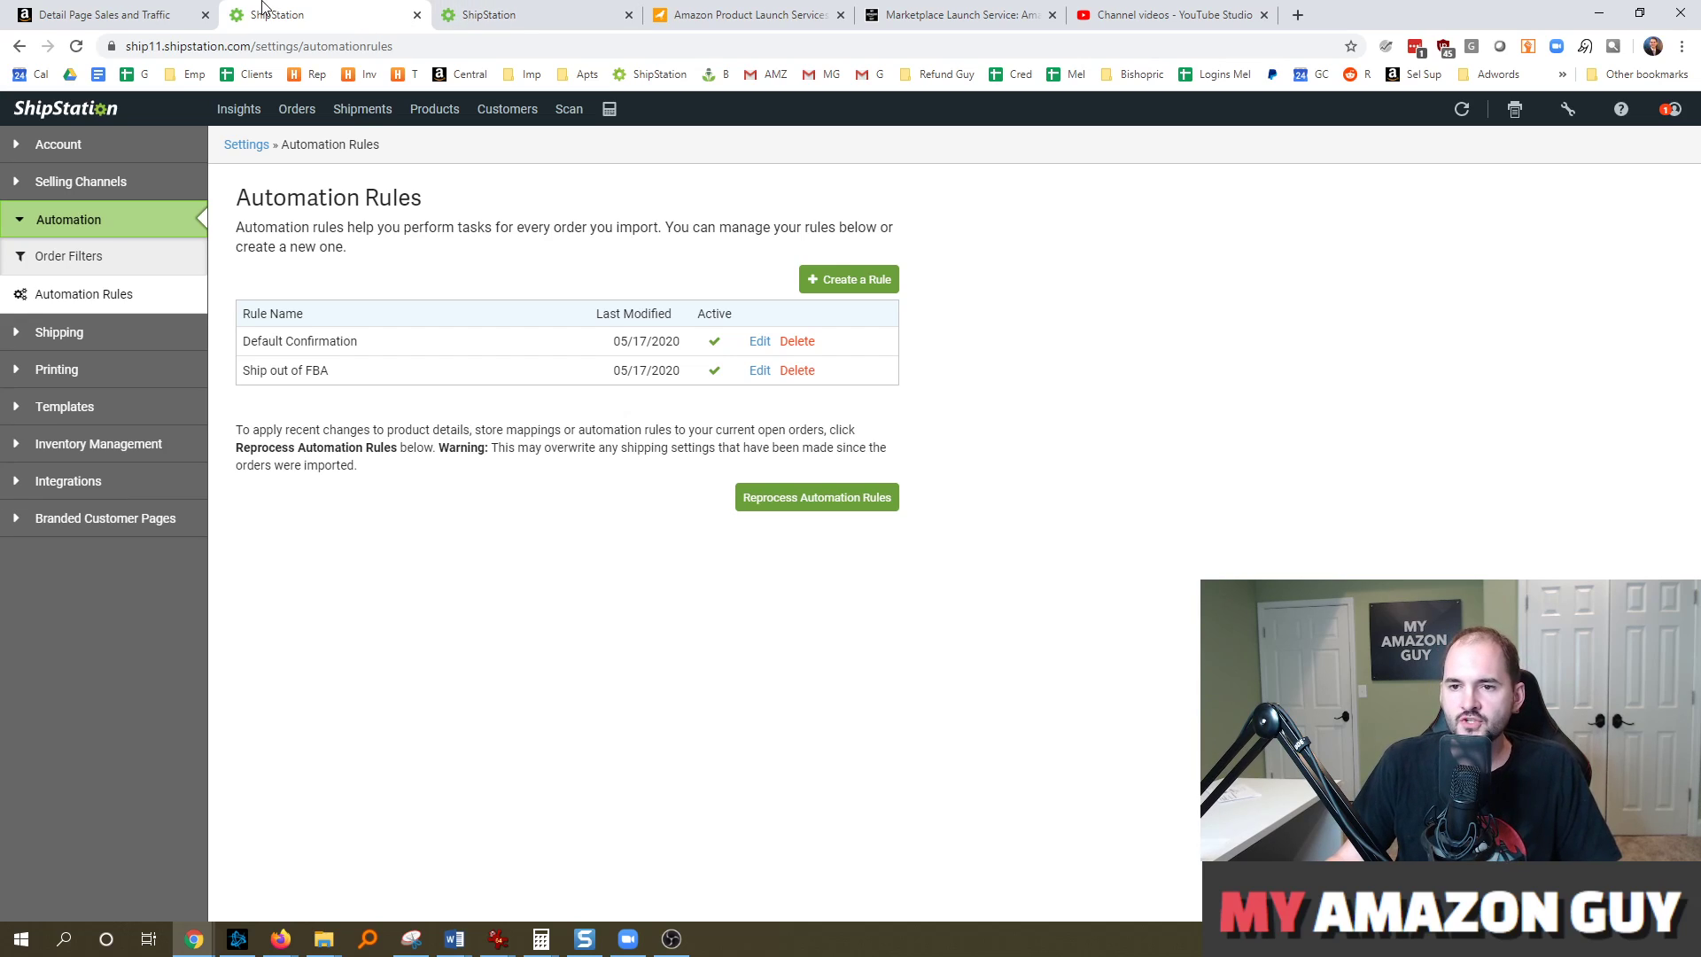
- Open the 'Ship out of FBA' automation rule's editor to review its fulfillment settings
left_click(760, 370)
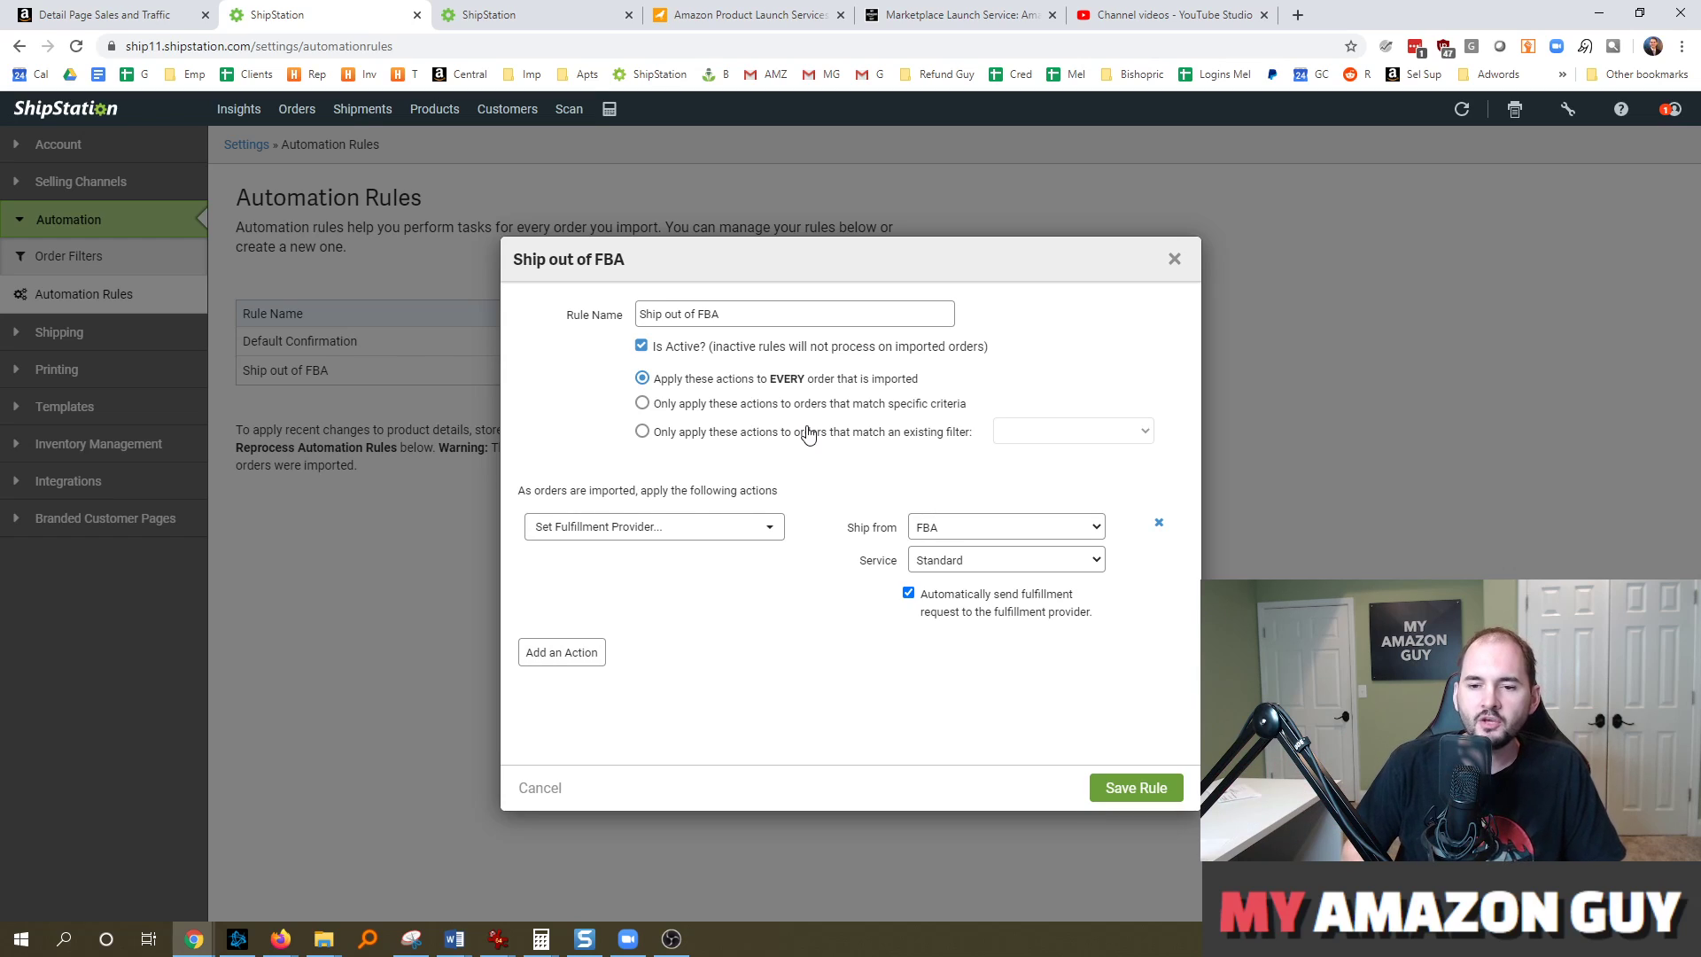
mouse_move(874, 352)
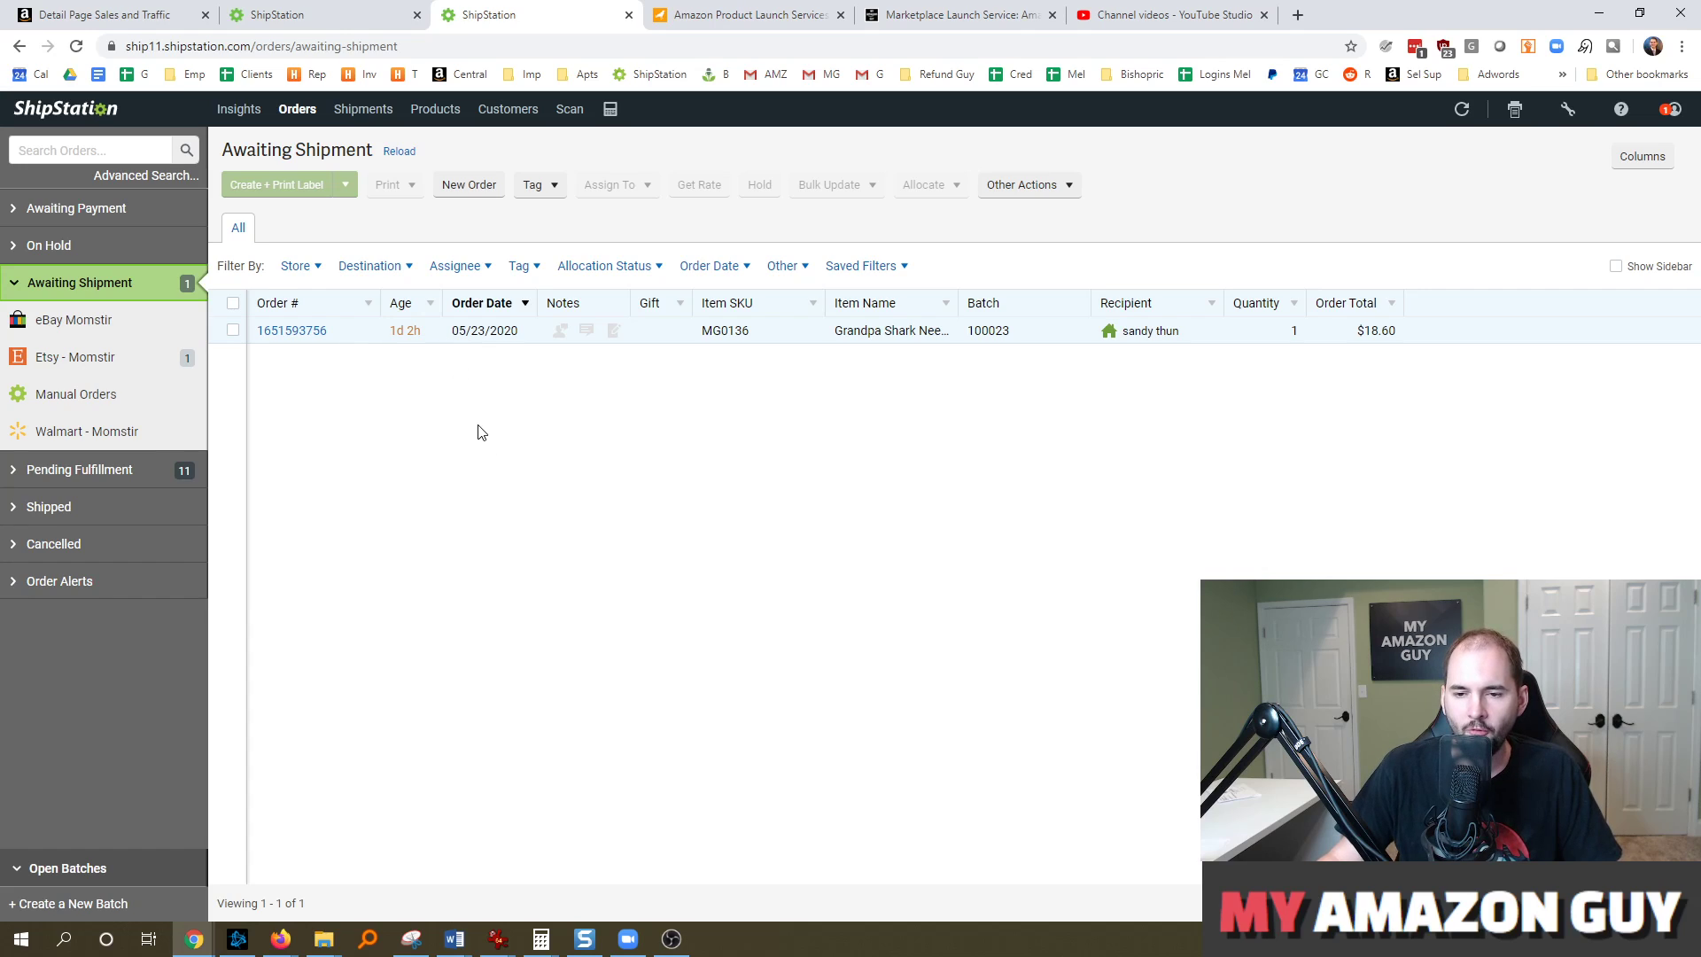
- Show the orders Awaiting Shipment from the left sidebar
left_click(79, 319)
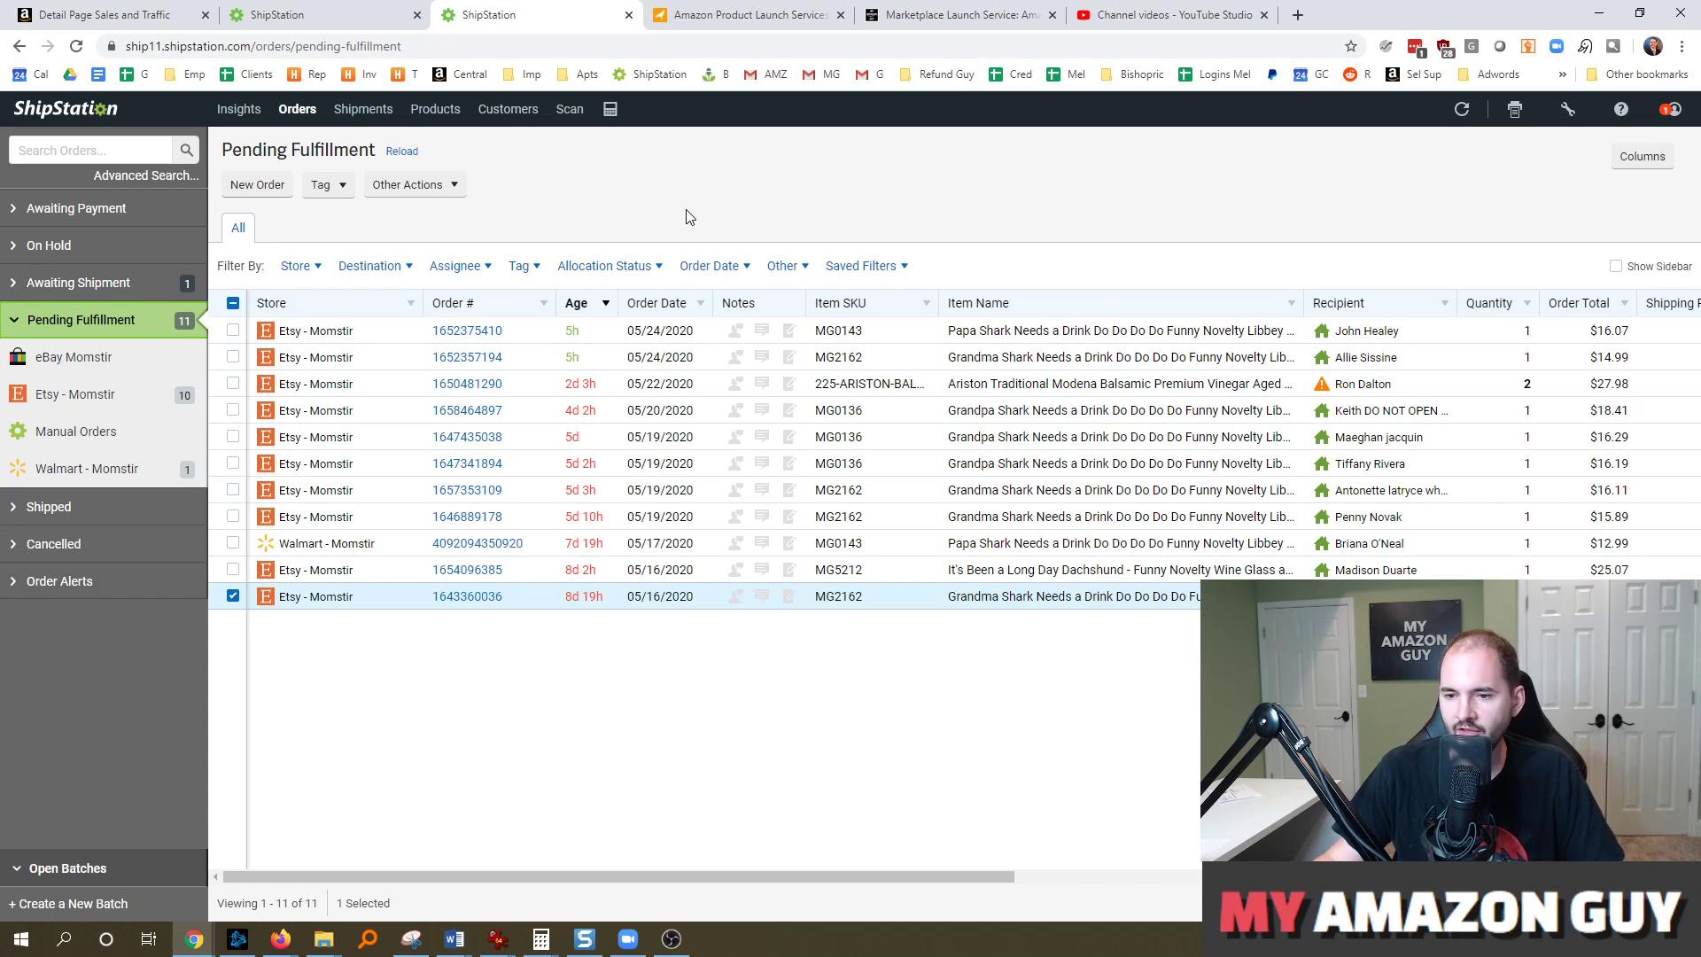
mouse_move(135, 331)
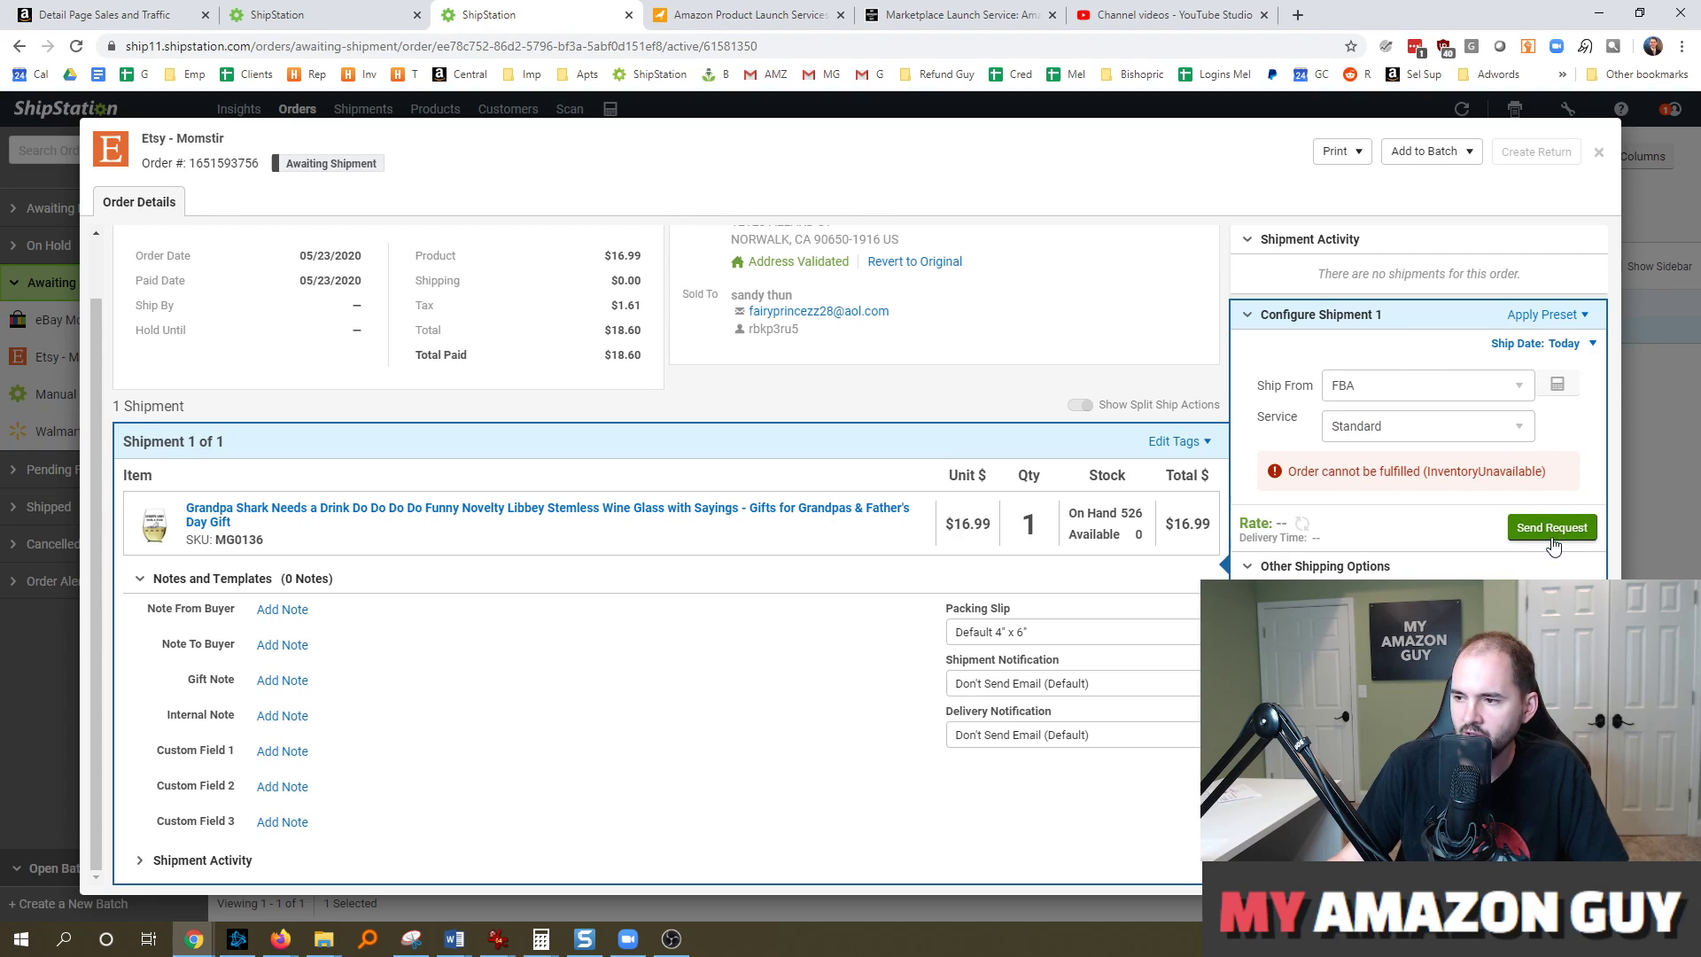
left_click(1599, 152)
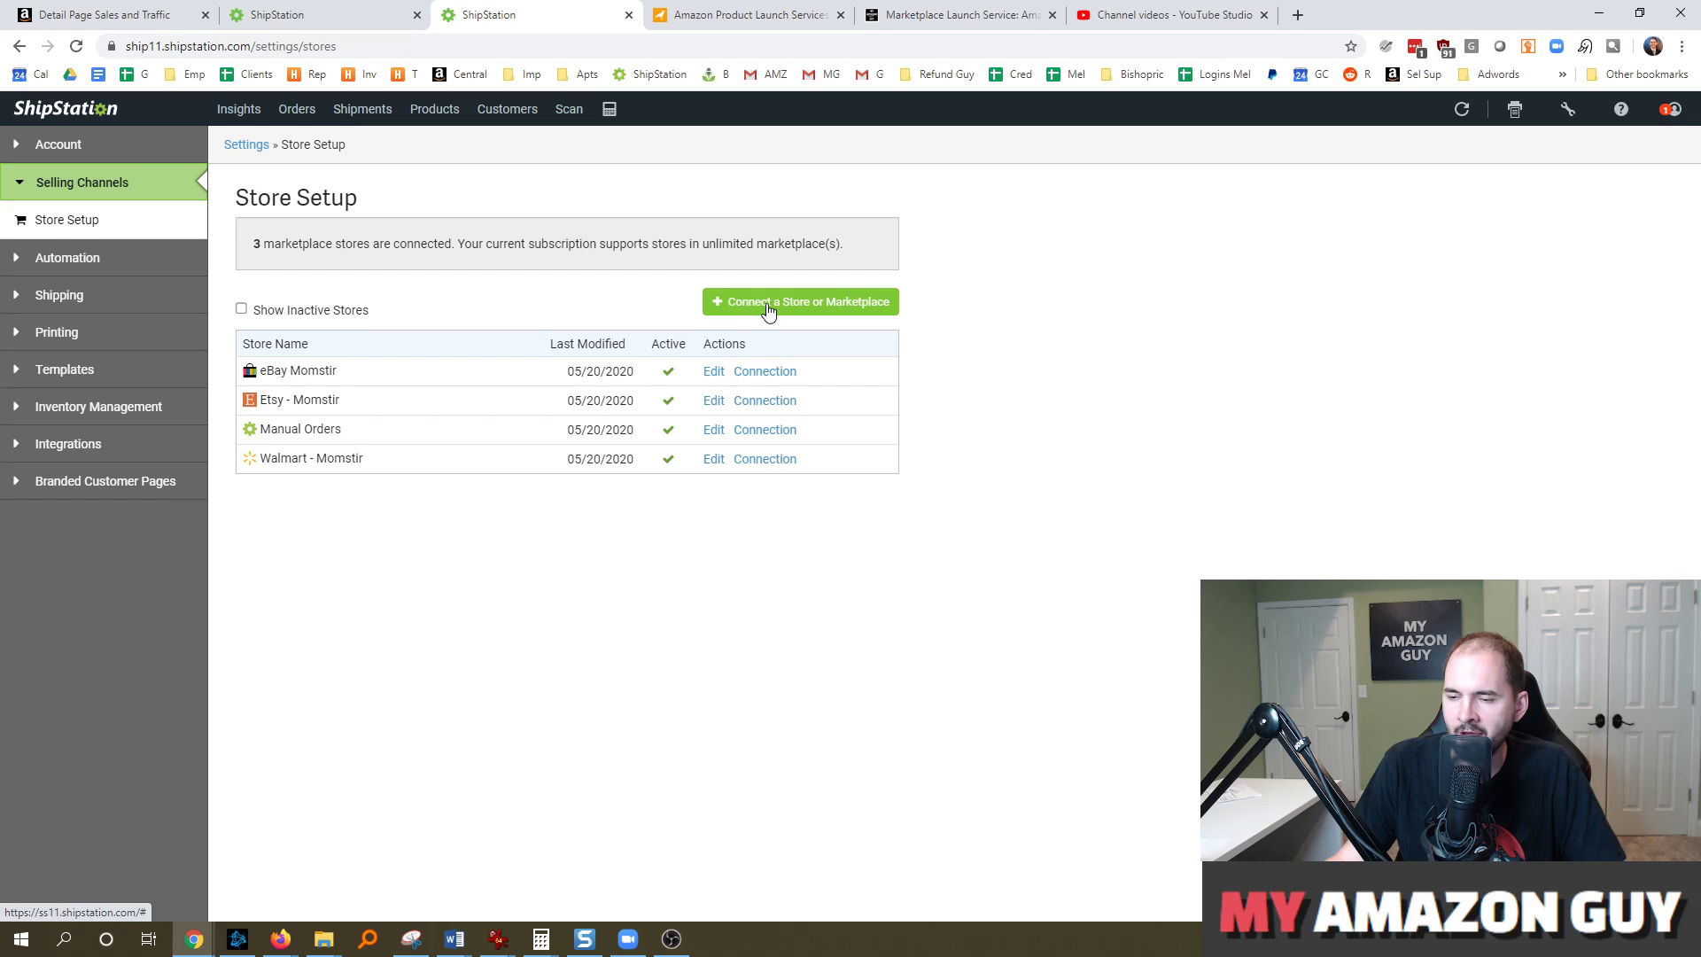
left_click(799, 302)
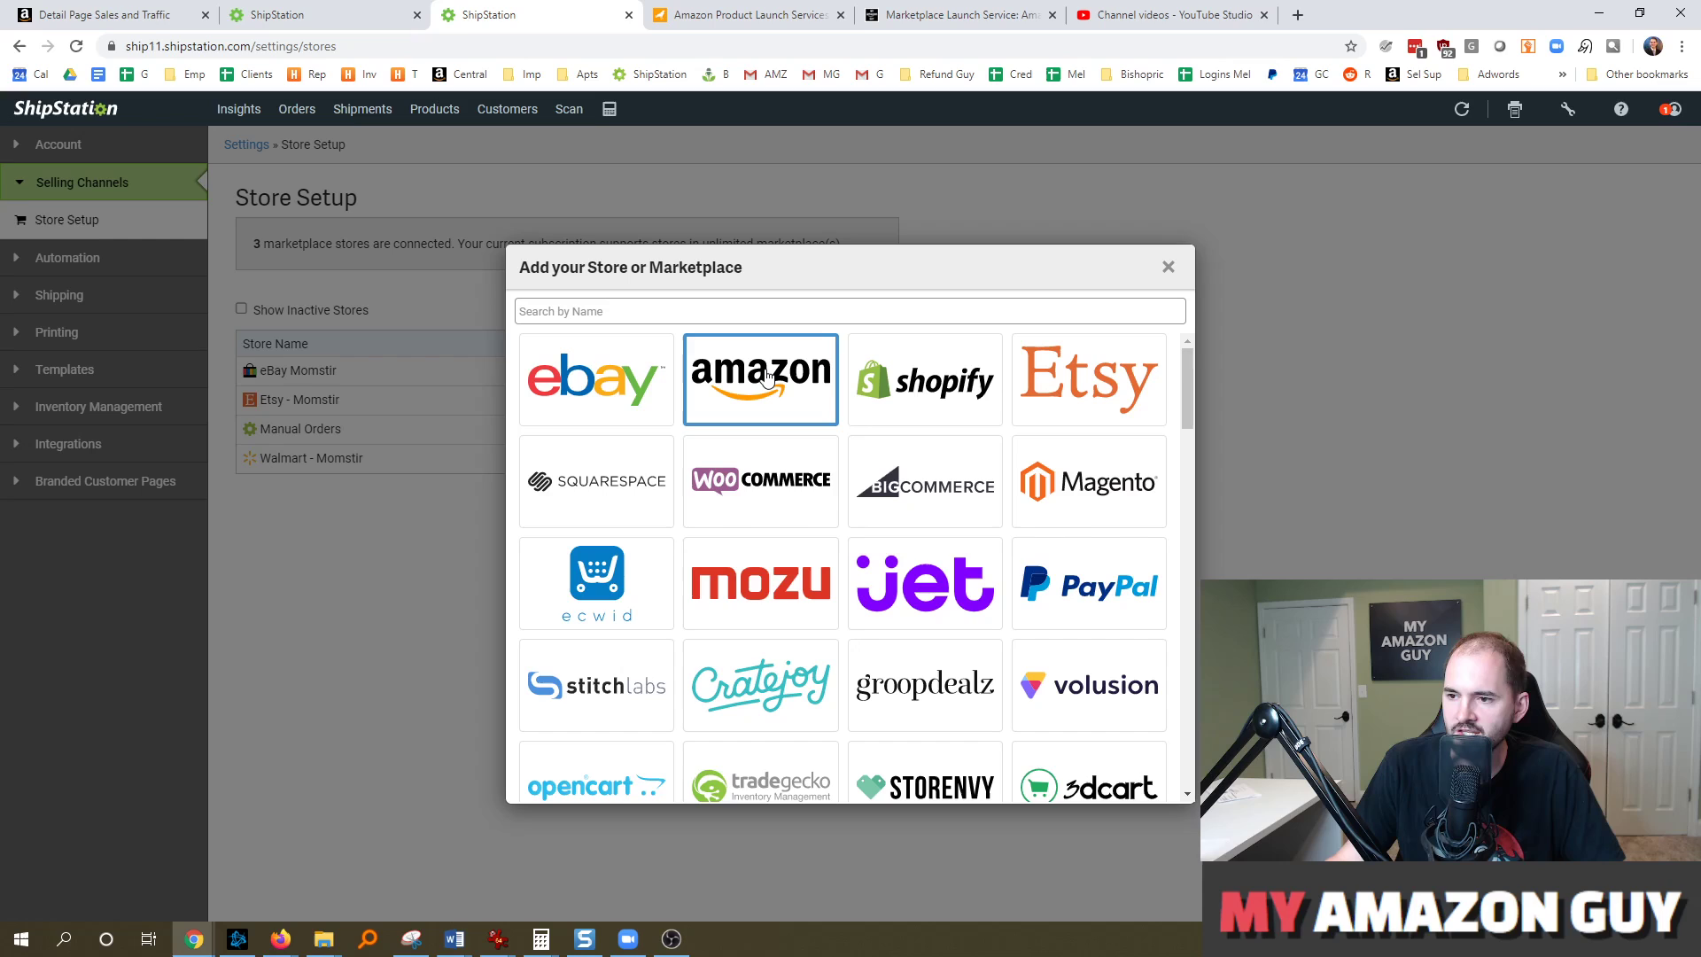
scroll("down", 3)
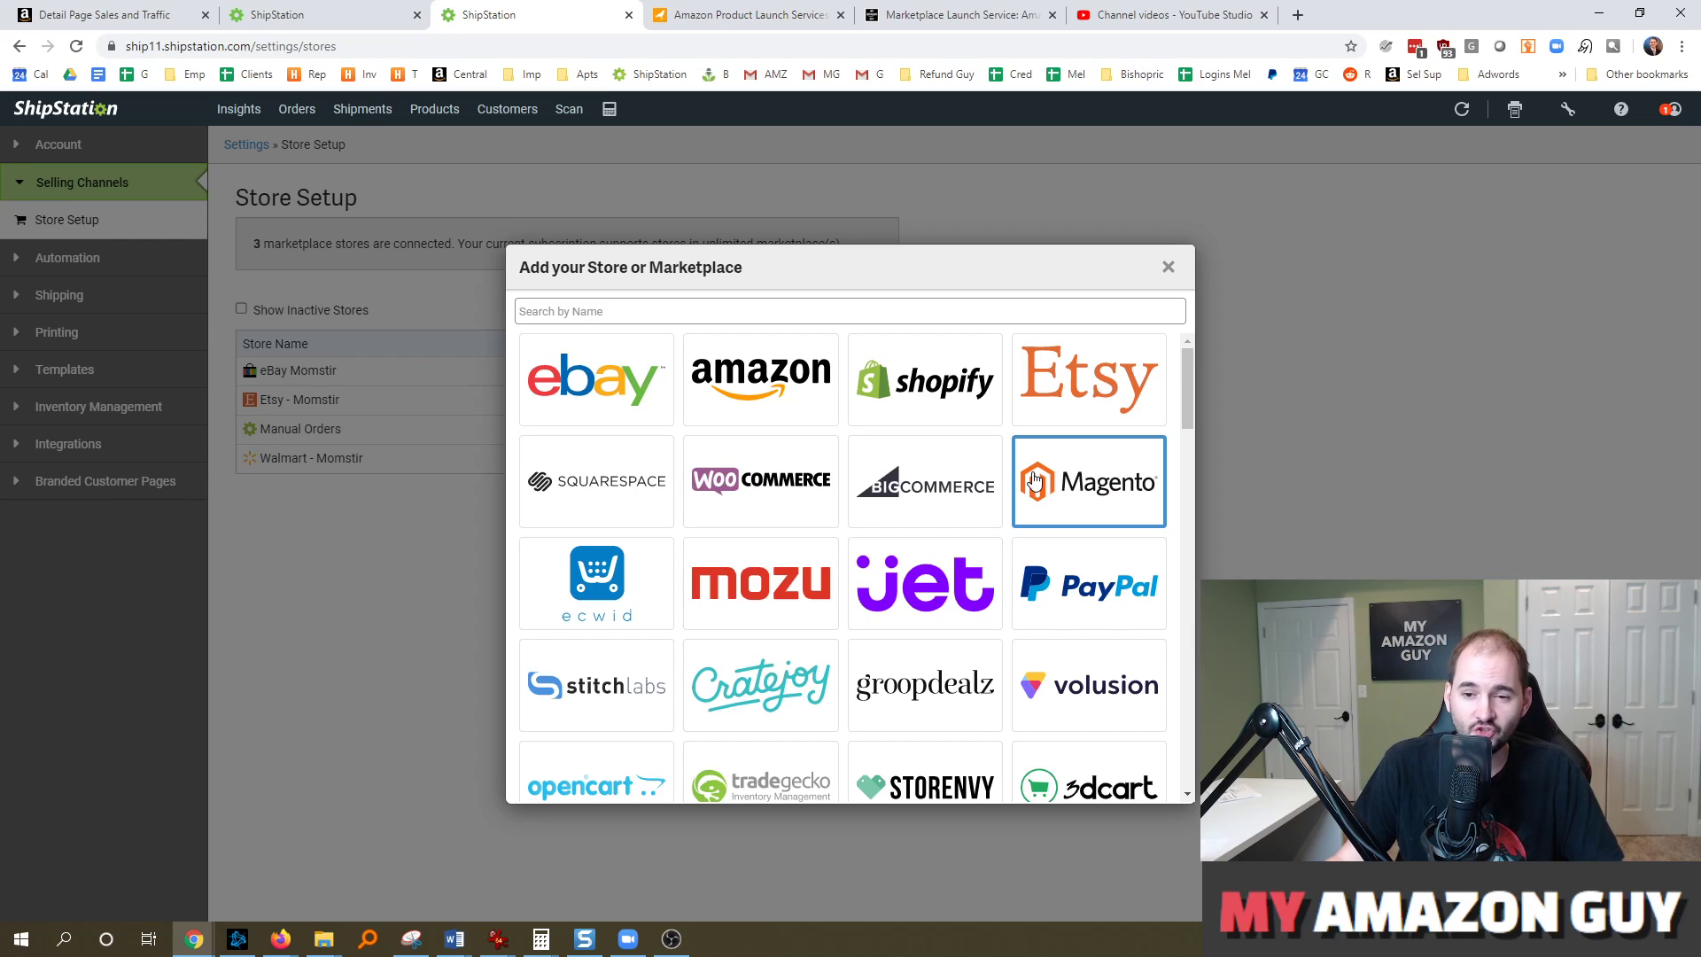
- Switch to the My Amazon Guy Marketplace Launch service browser page
left_click(959, 14)
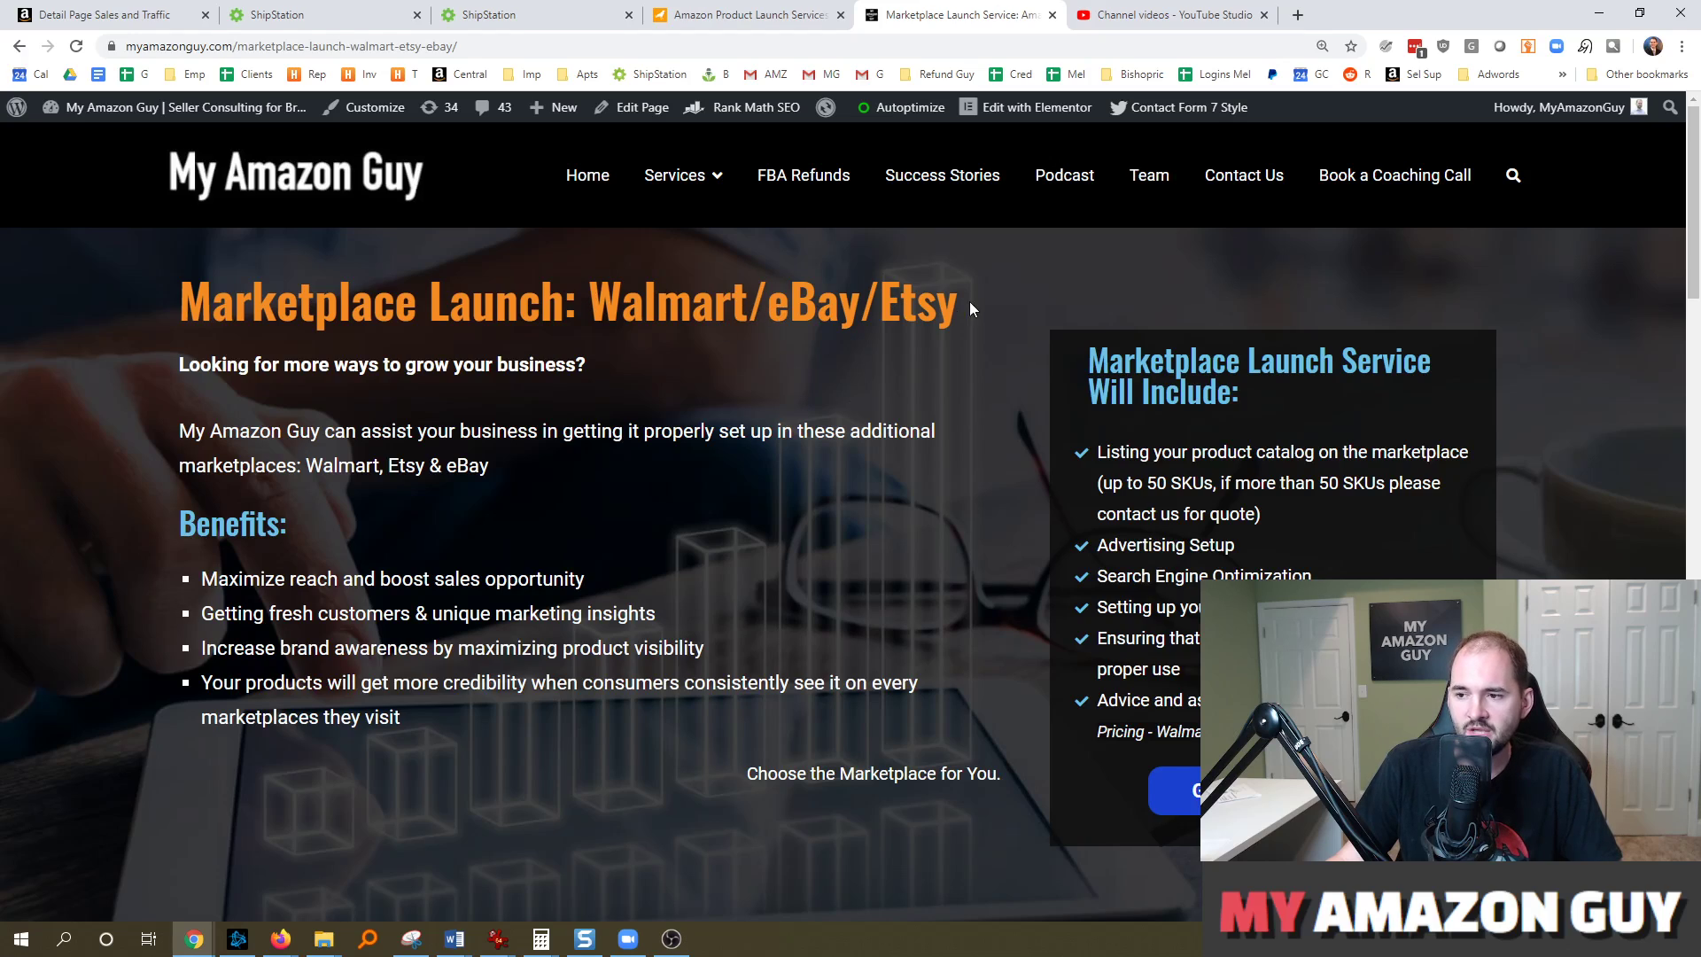
- Scroll down past the Etsy/eBay/Walmart pros to the Frequently Asked Questions section
scroll("down", 3)
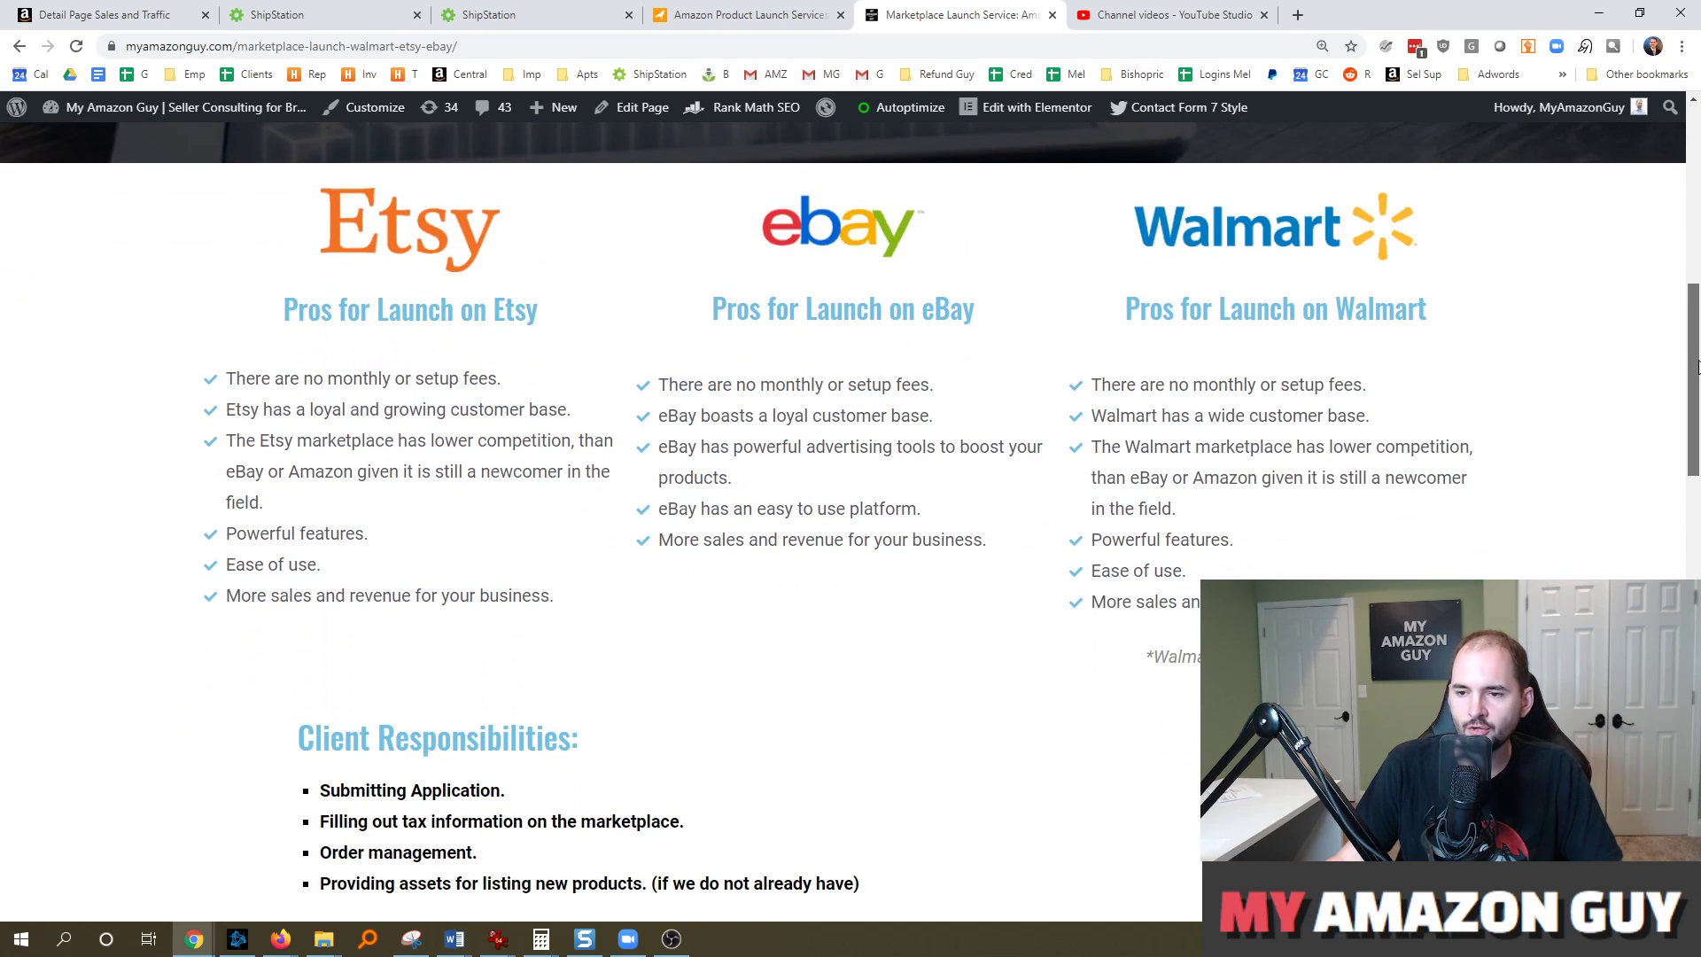
scroll("down", 3)
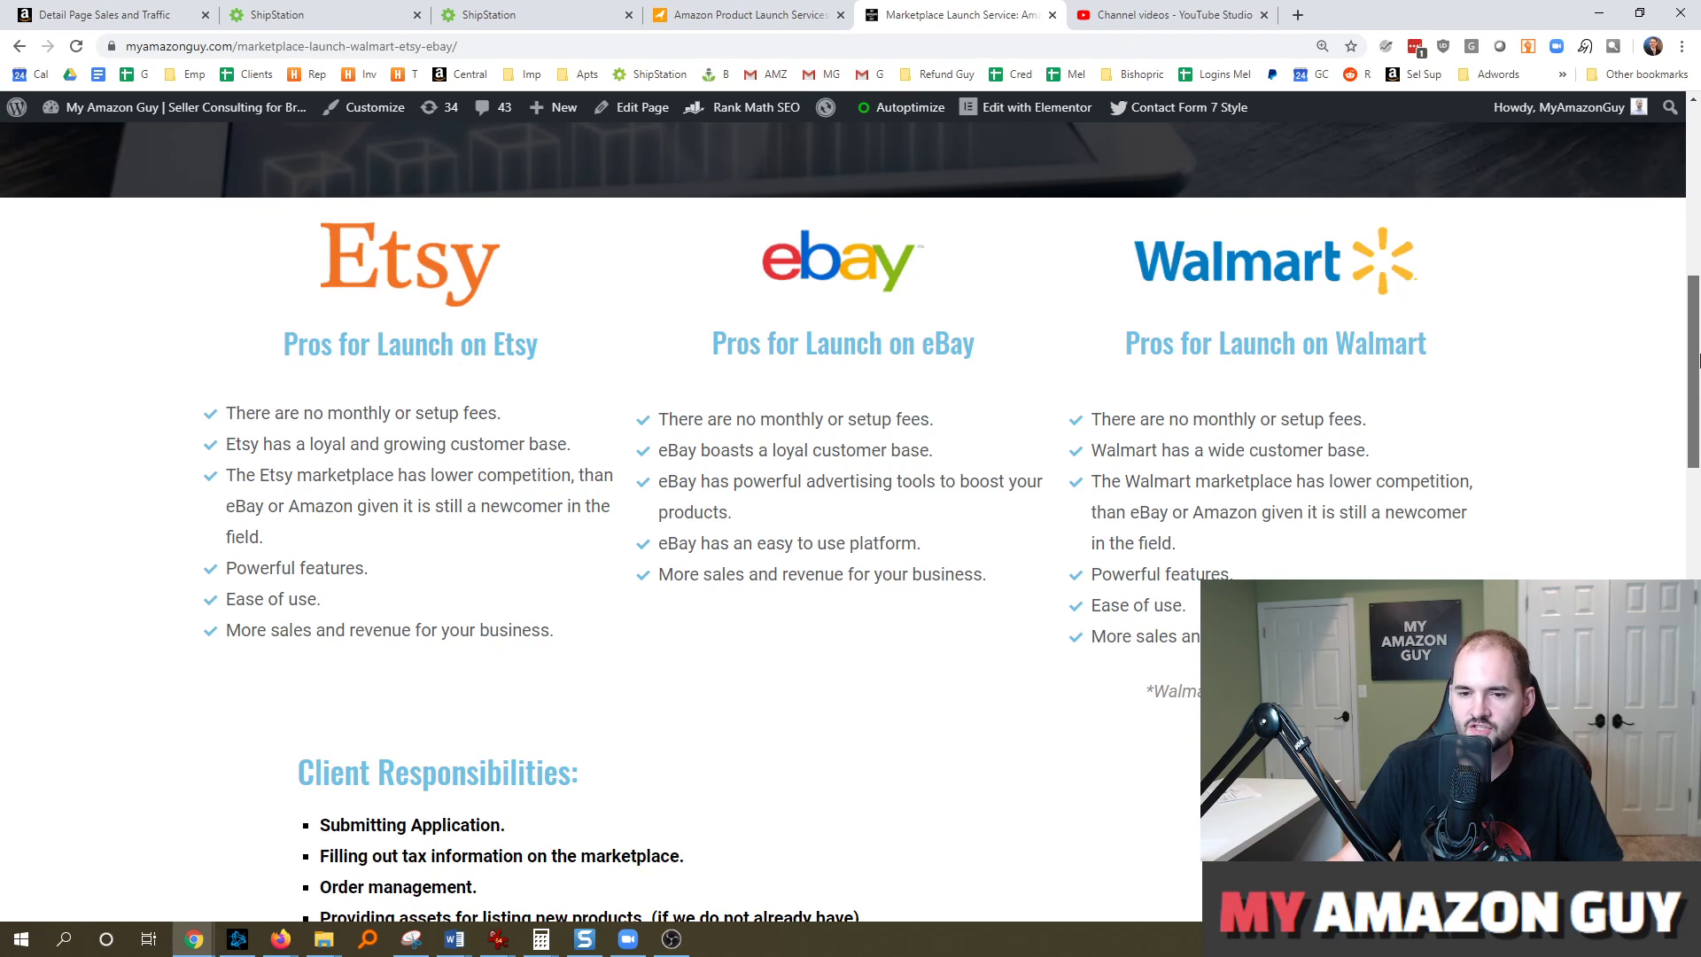
scroll("down", 3)
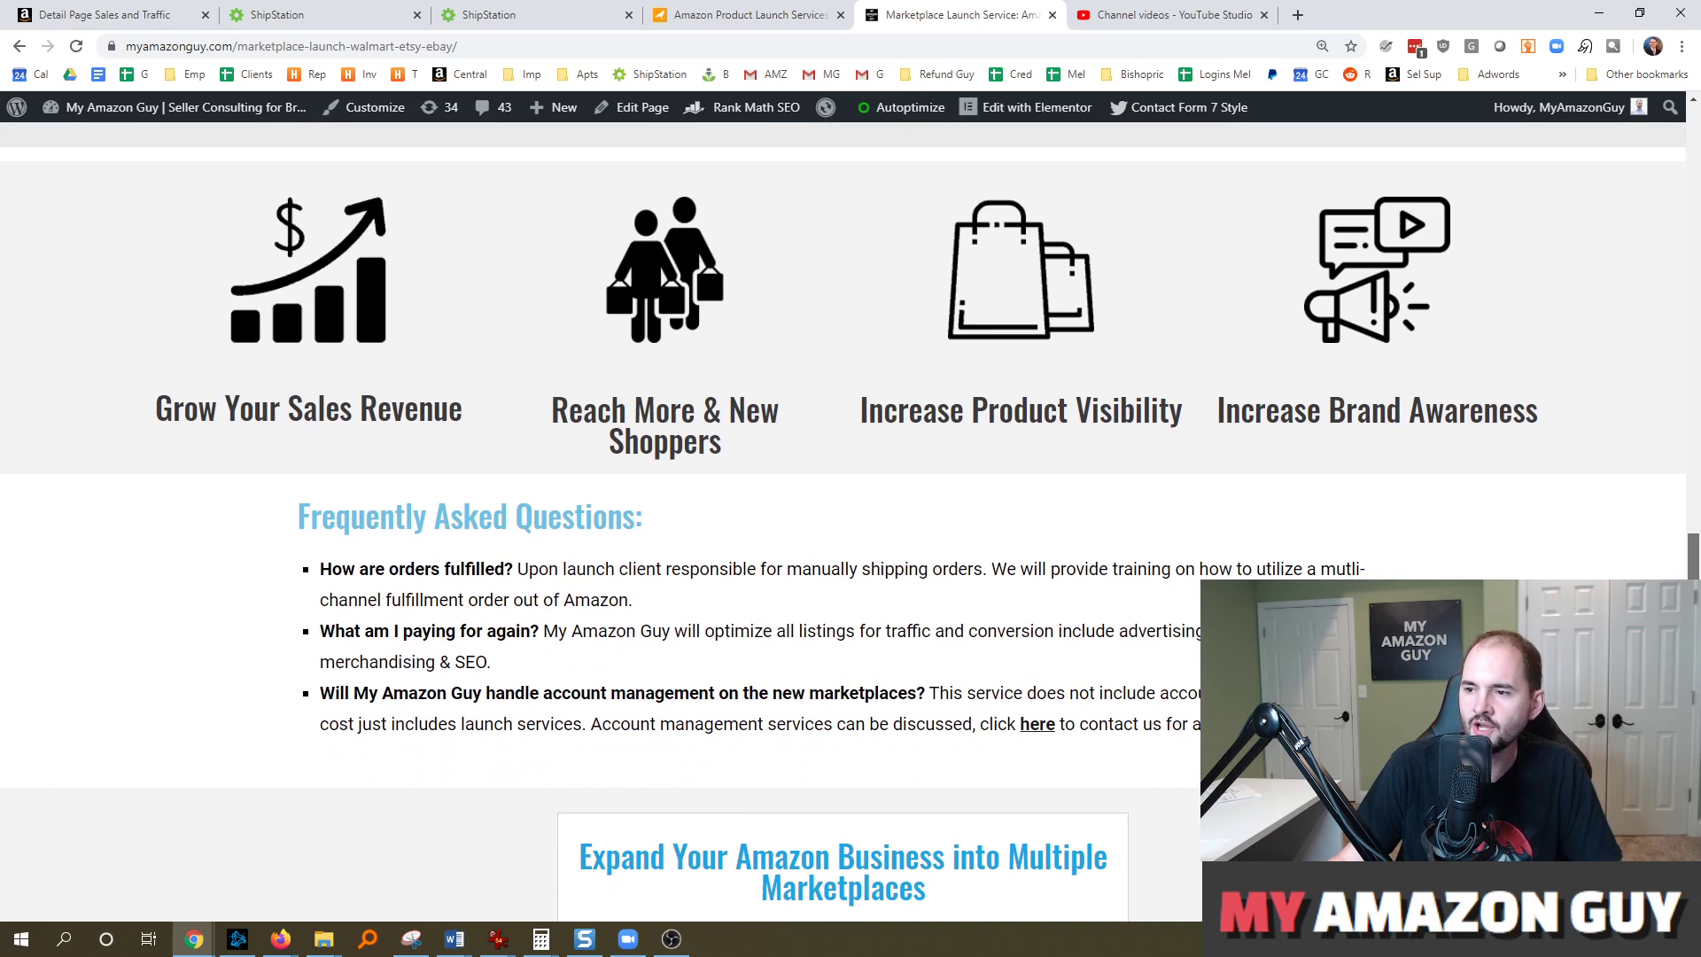
- Scroll back up to the Walmart/eBay/Etsy headline at the top of the page
scroll("up", 3)
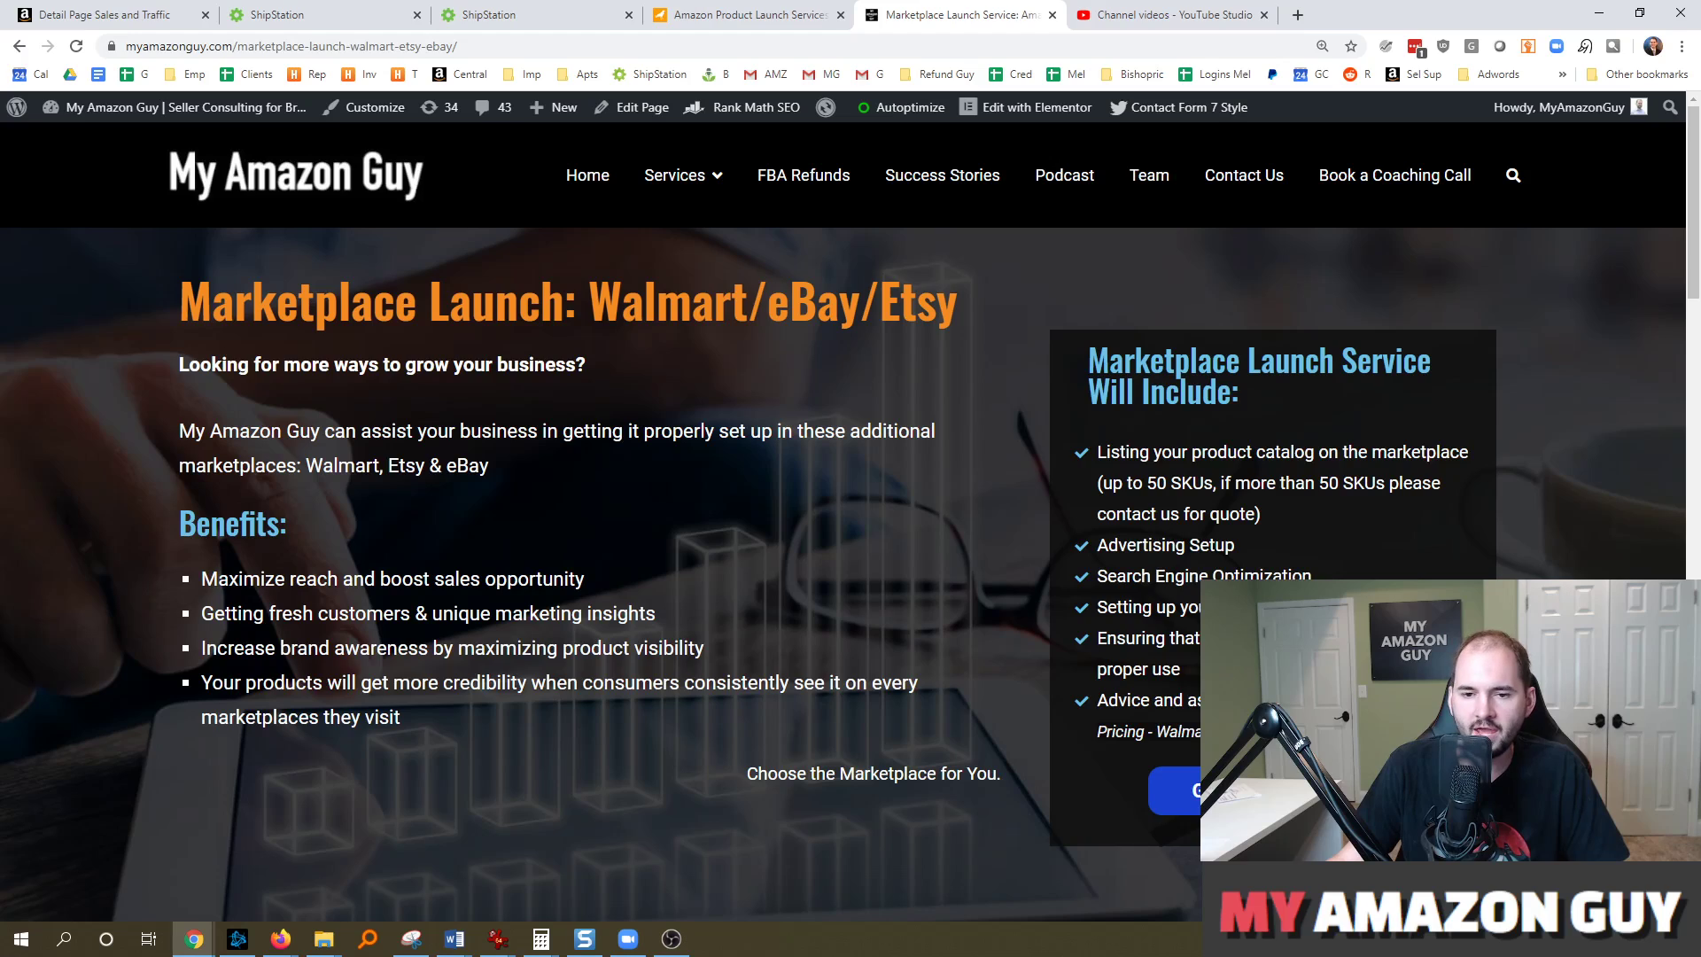